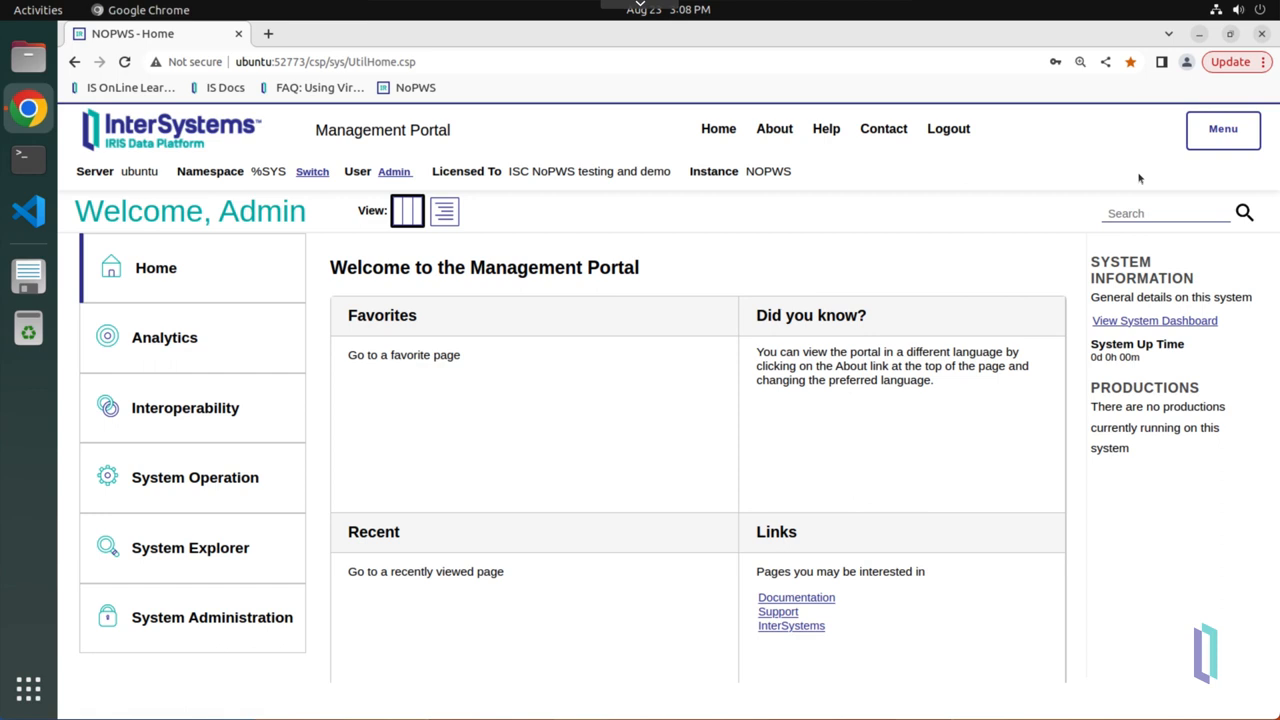
pyautogui.moveTo(1136, 176)
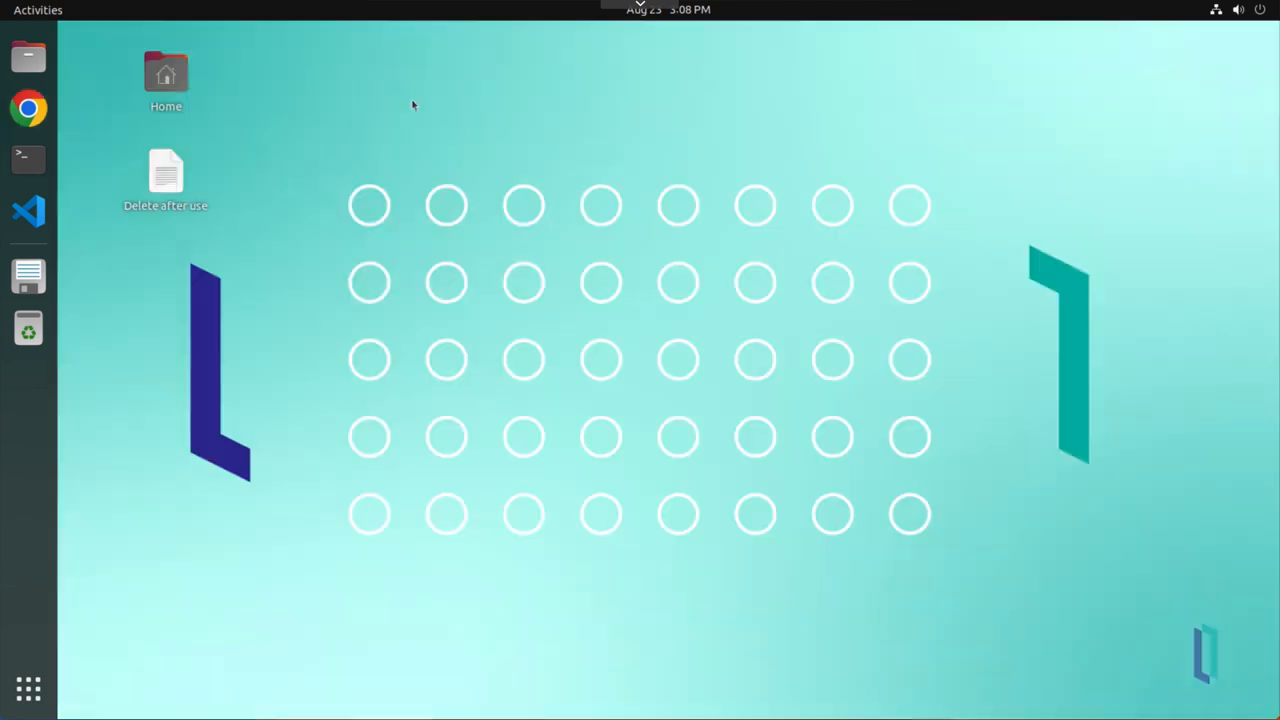
# Step: Review the apache2 install output and begin the iris stop command for the instance
pyautogui.click(28, 158)
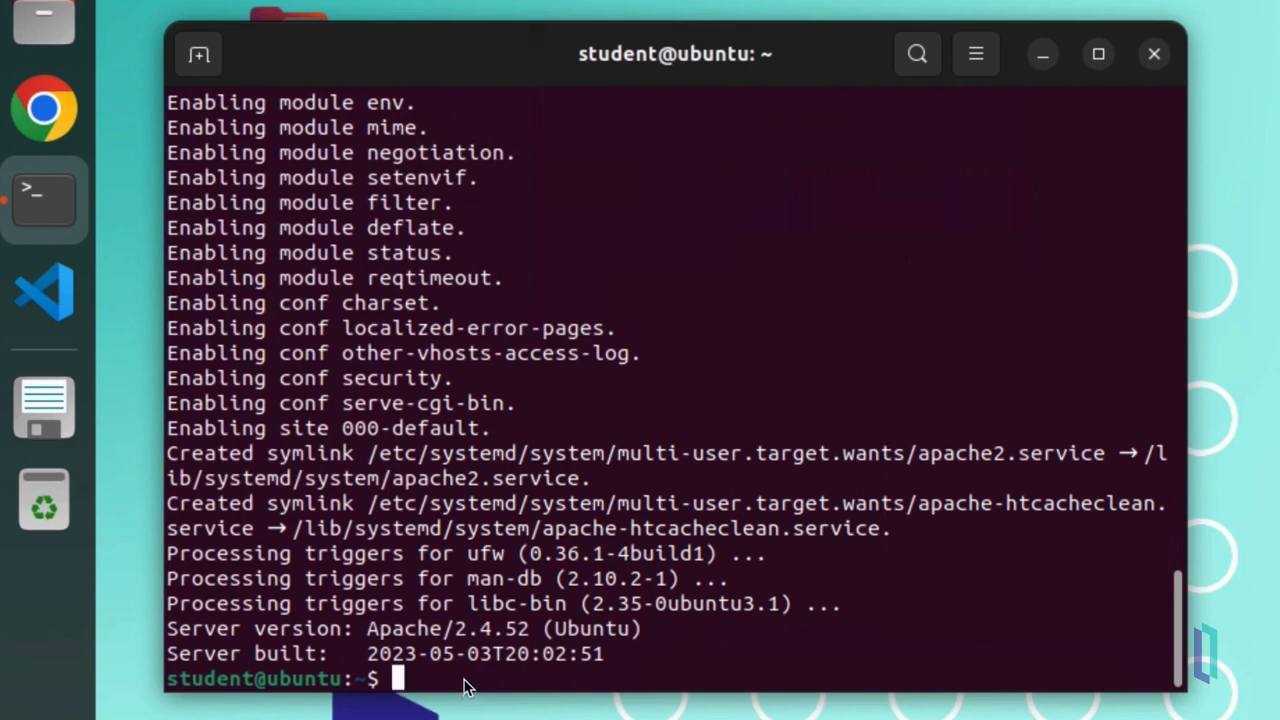
pyautogui.write('iris stop no')
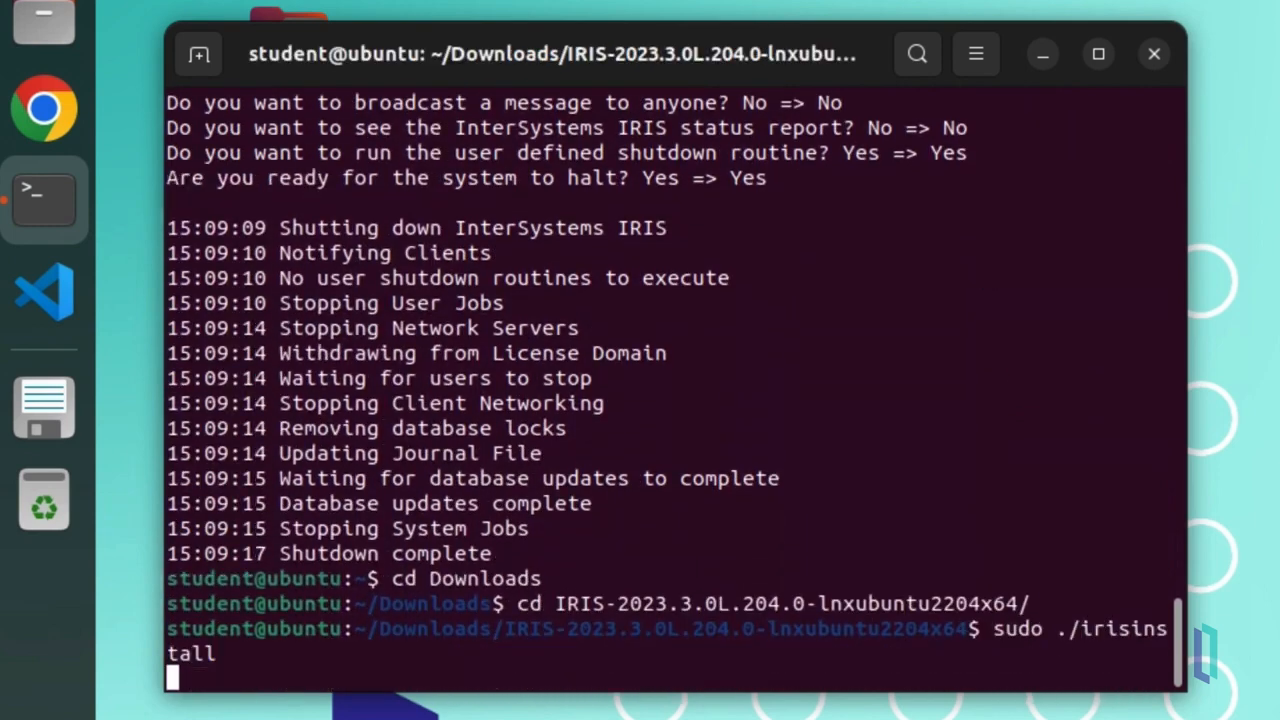
# Step: Stop the NOPWS instance, run sudo ./irisinstall from the IRIS-2023.3.0L.204.0 kit, and bring up options on the portal URL
pyautogui.write('no')
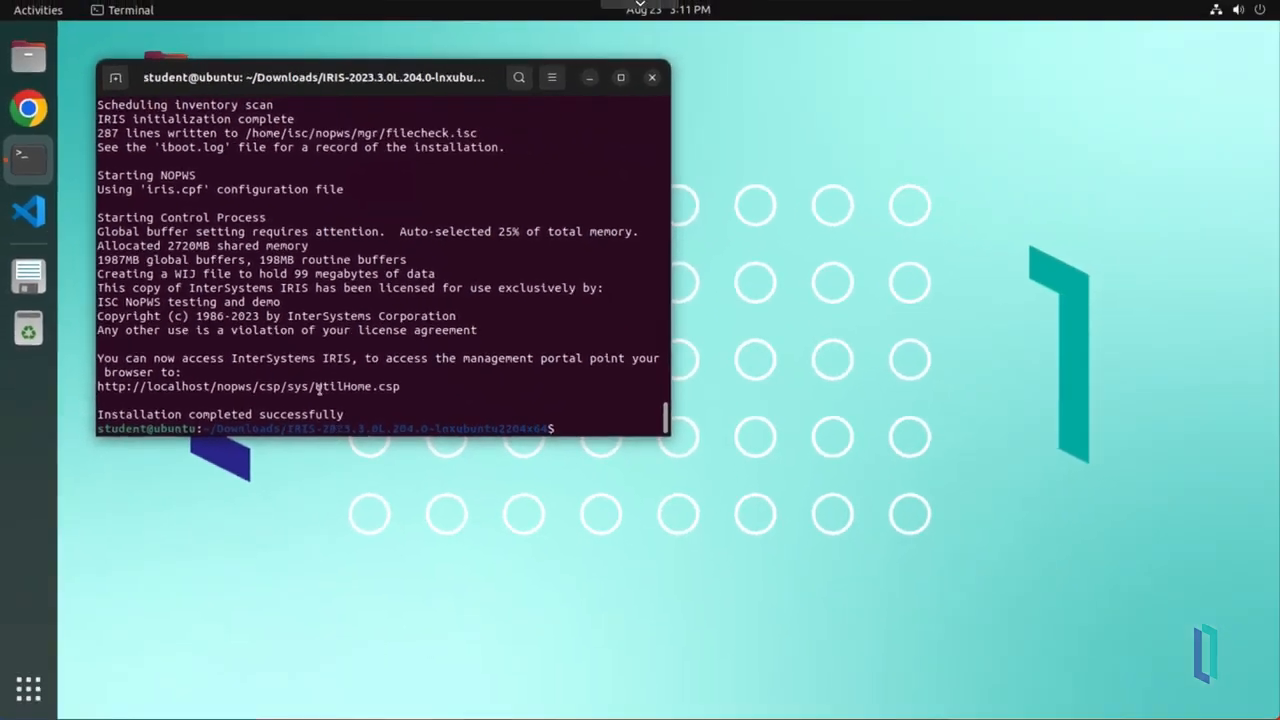
pyautogui.rightClick(340, 386)
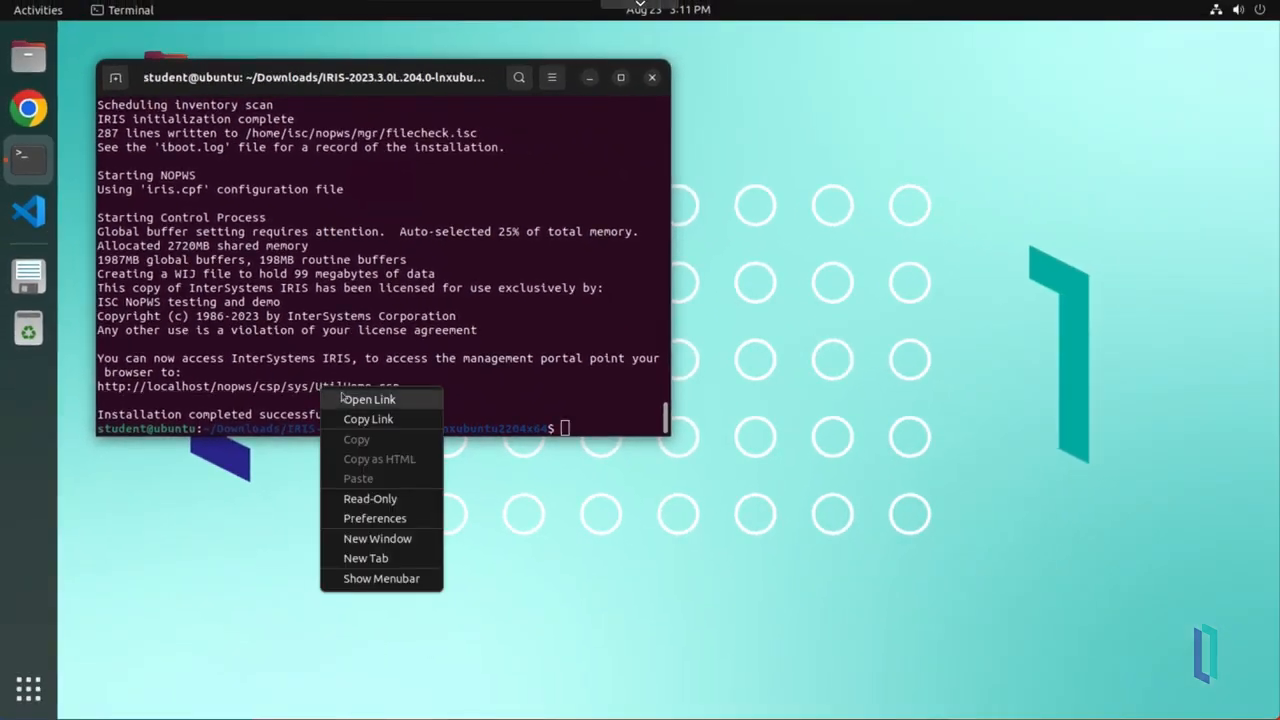
# Step: Follow the portal link, log in as admin, and confirm the localhost address has no port
pyautogui.click(368, 400)
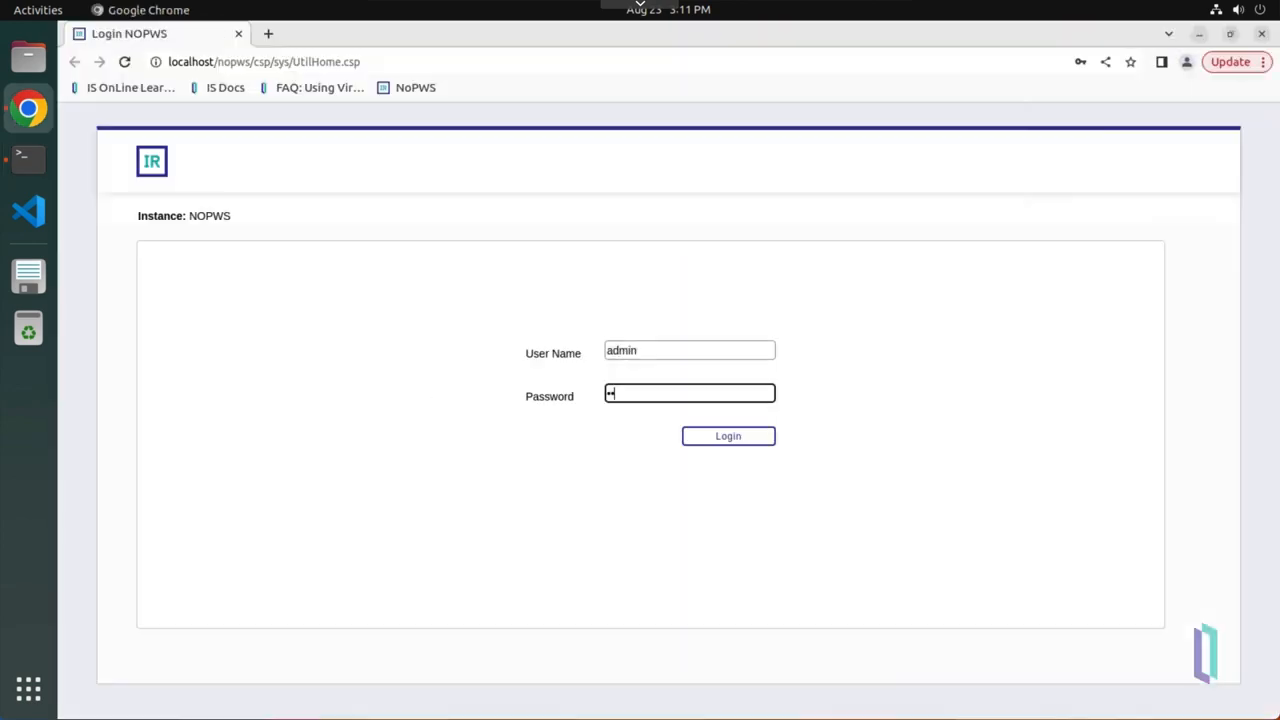
pyautogui.click(728, 436)
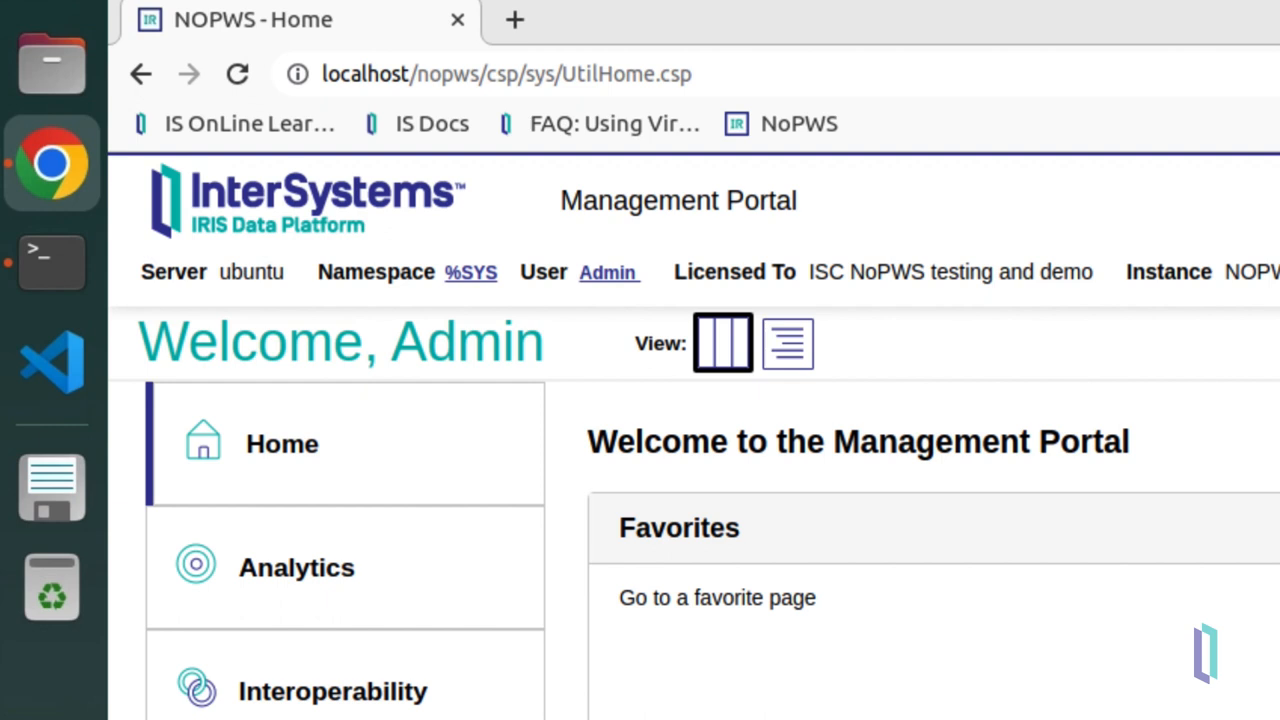
pyautogui.click(504, 74)
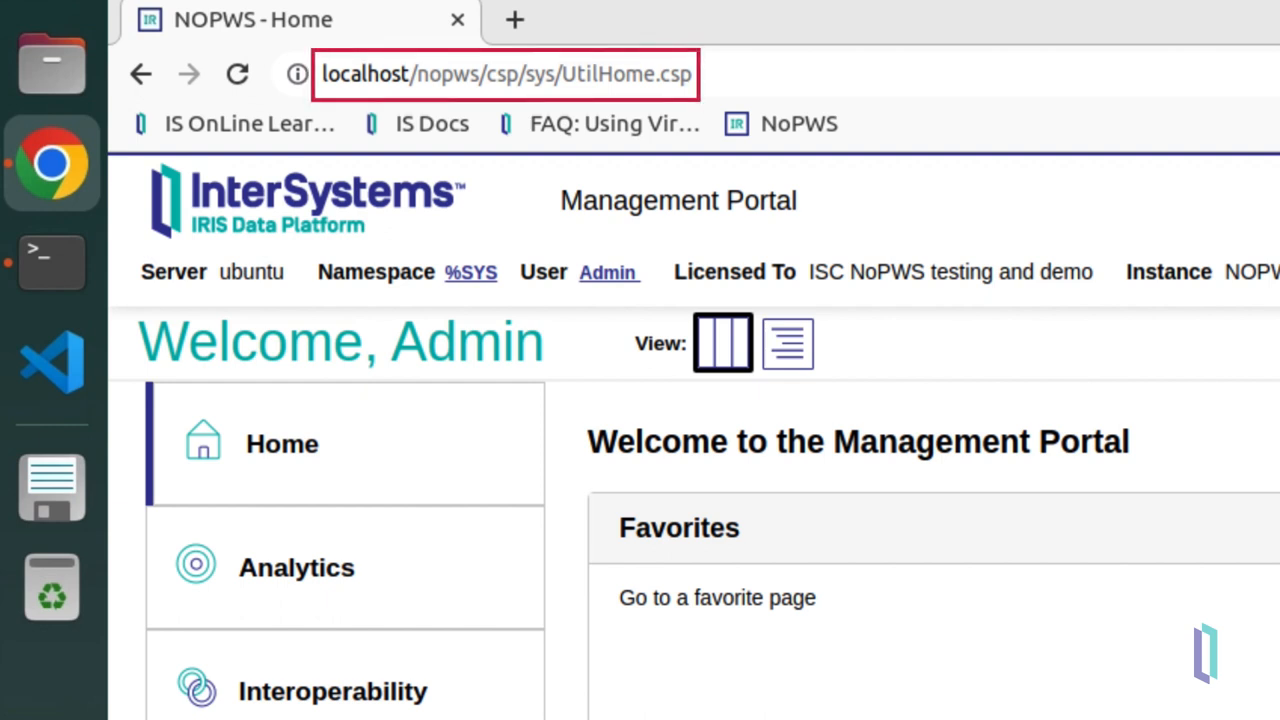